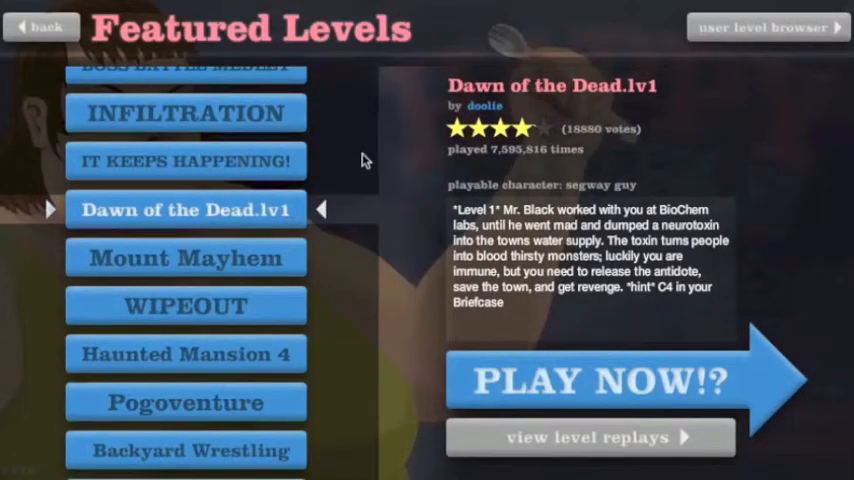
- Start Dawn of the Dead.lv1 from its PLAY NOW!? button, play it, then pause
click(610, 382)
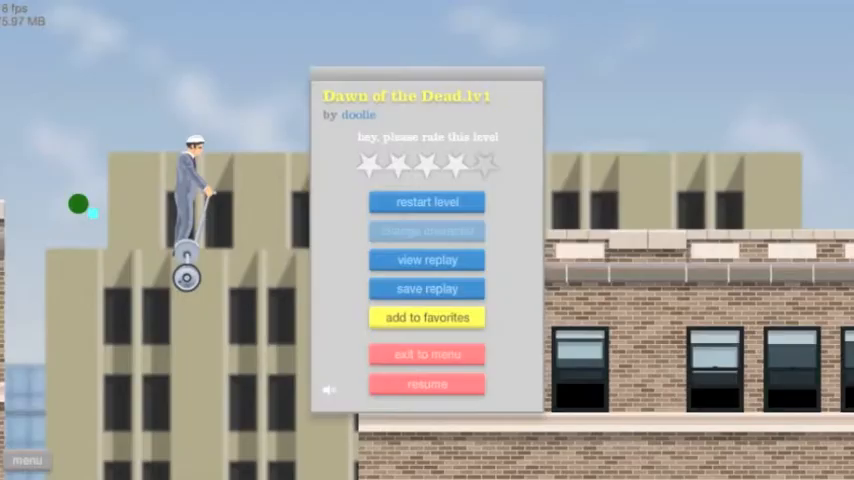
- Exit Dawn of the Dead.lv1 from the pause menu back to Featured Levels
click(424, 384)
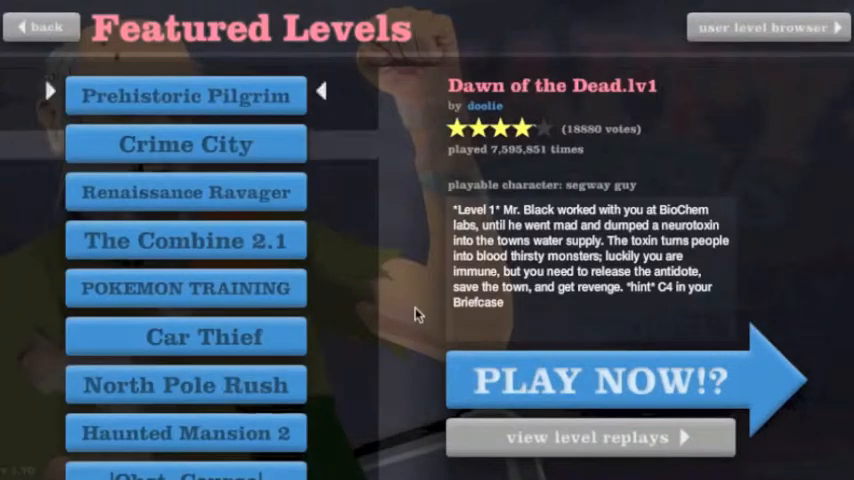
- Scroll through the whole Featured Levels list until it wraps, then select Mount Mayhem
scroll(down, 3)
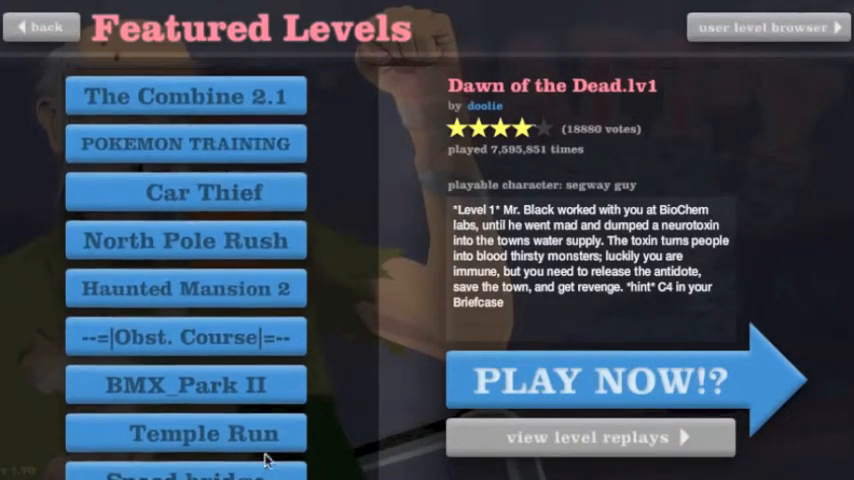
scroll(down, 3)
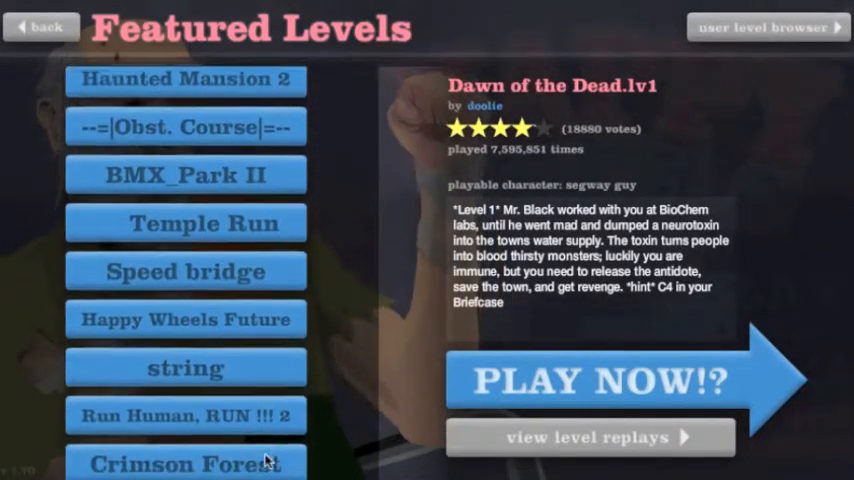
scroll(down, 3)
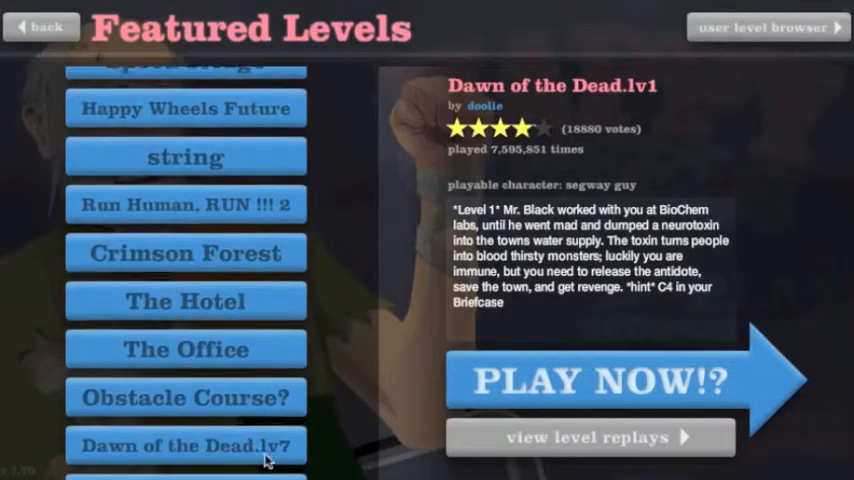
scroll(down, 3)
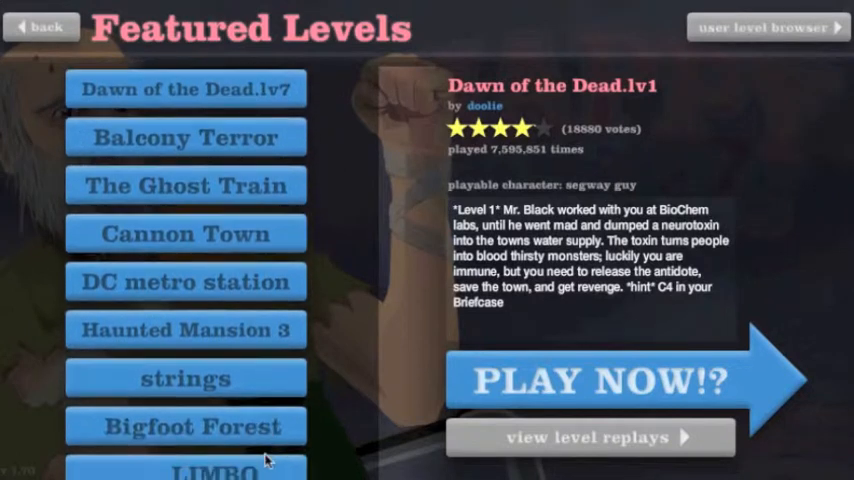
scroll(down, 3)
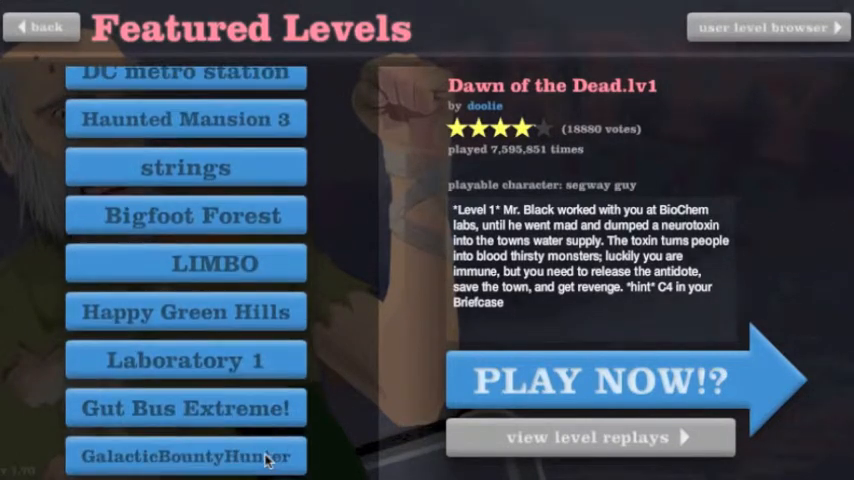
scroll(down, 3)
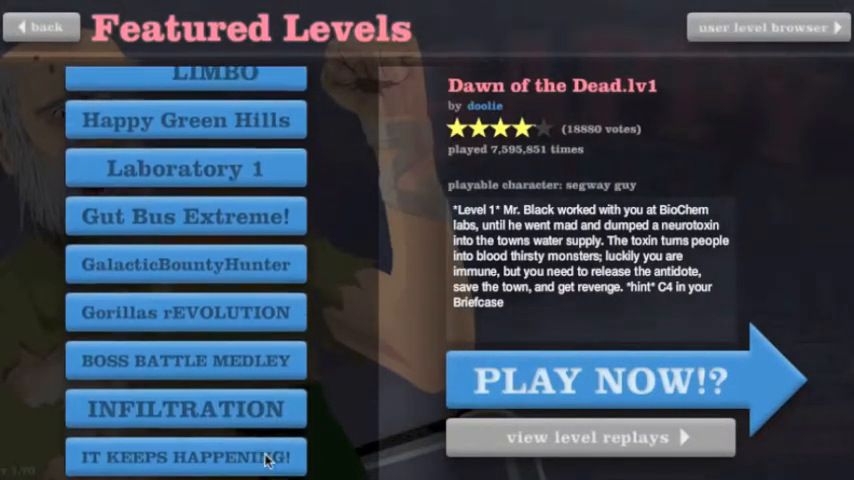
scroll(down, 3)
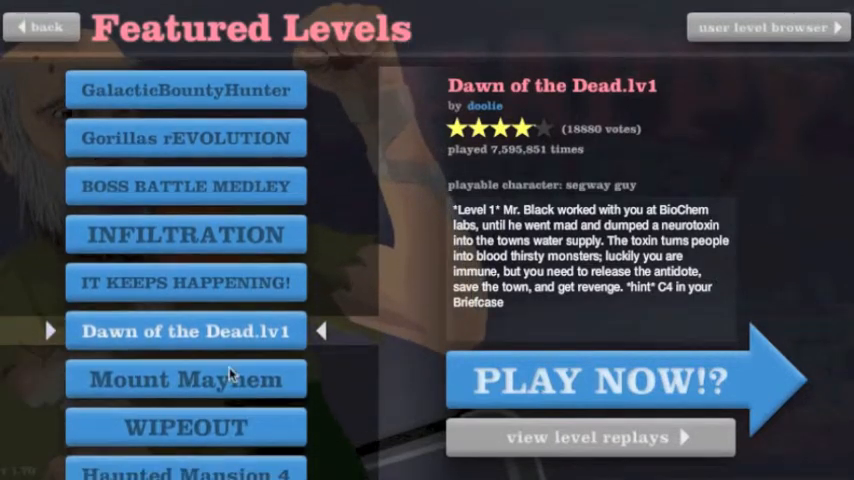
click(185, 378)
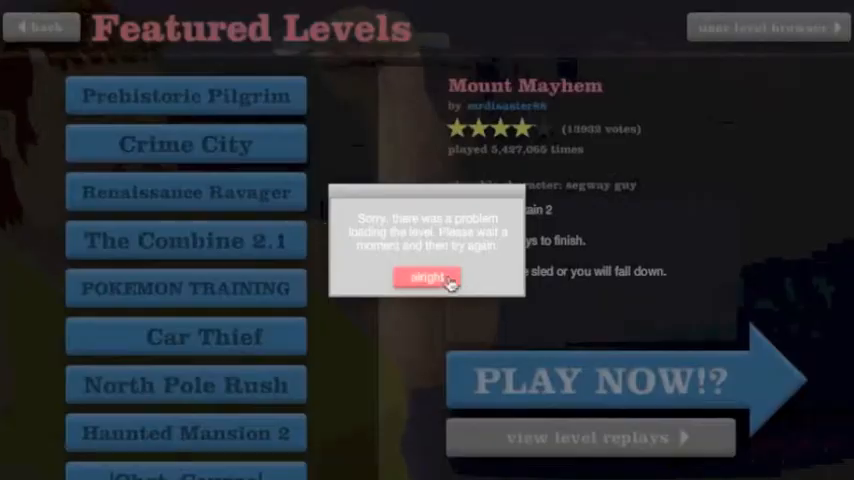
- Dismiss the load error, reselect Mount Mayhem, start it and press Z
click(429, 278)
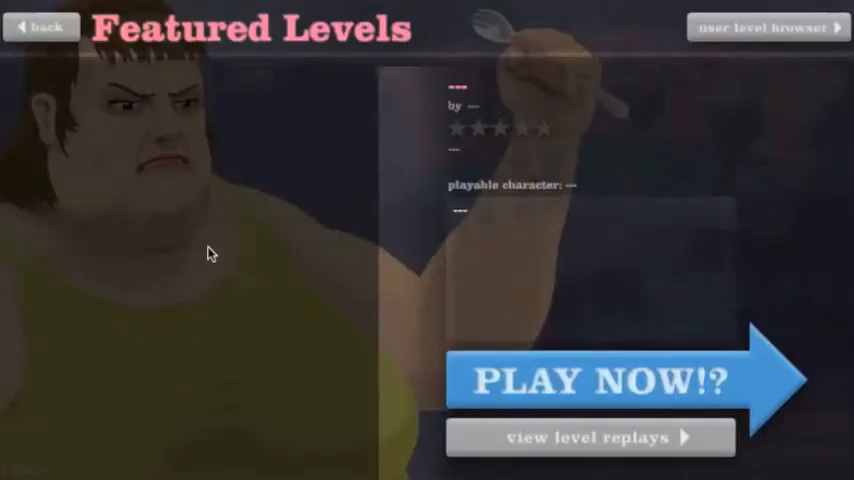
click(45, 27)
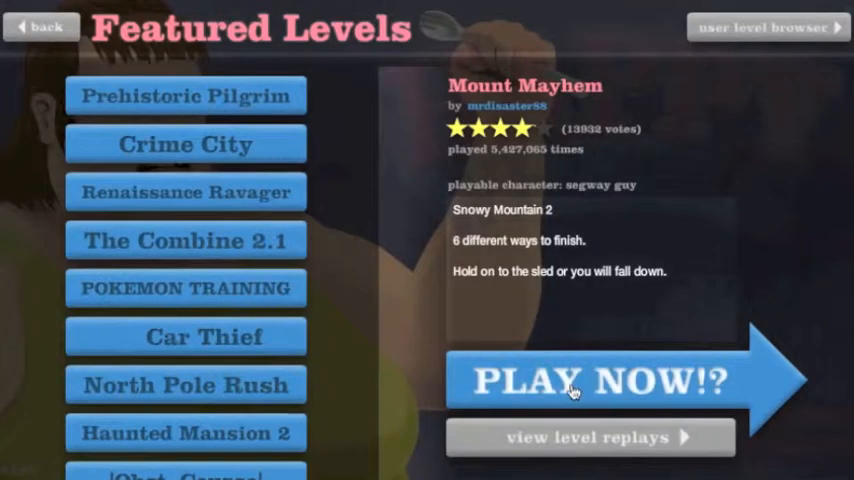
click(587, 382)
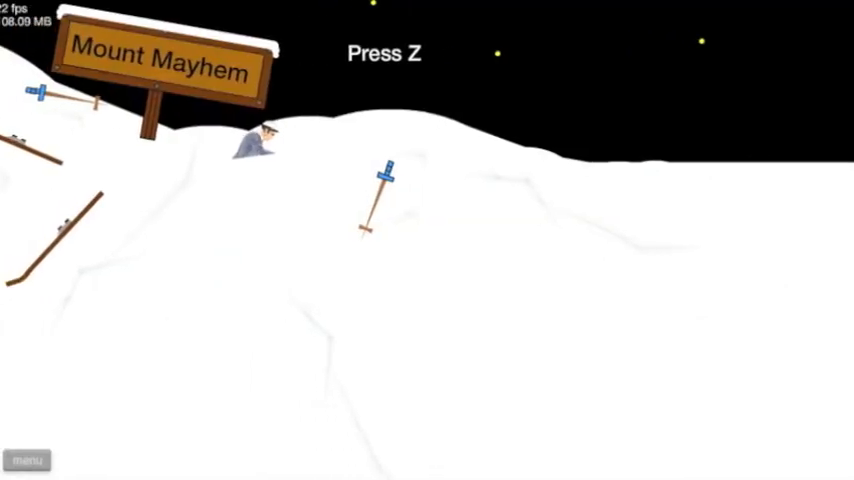
key(z)
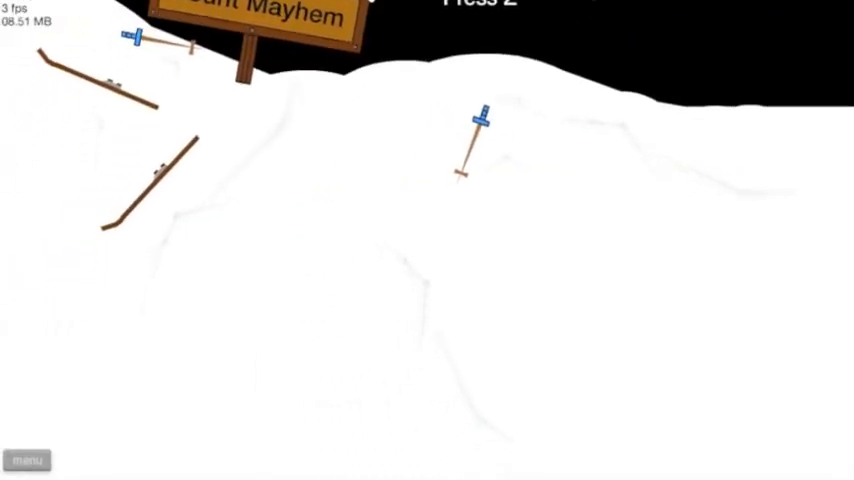